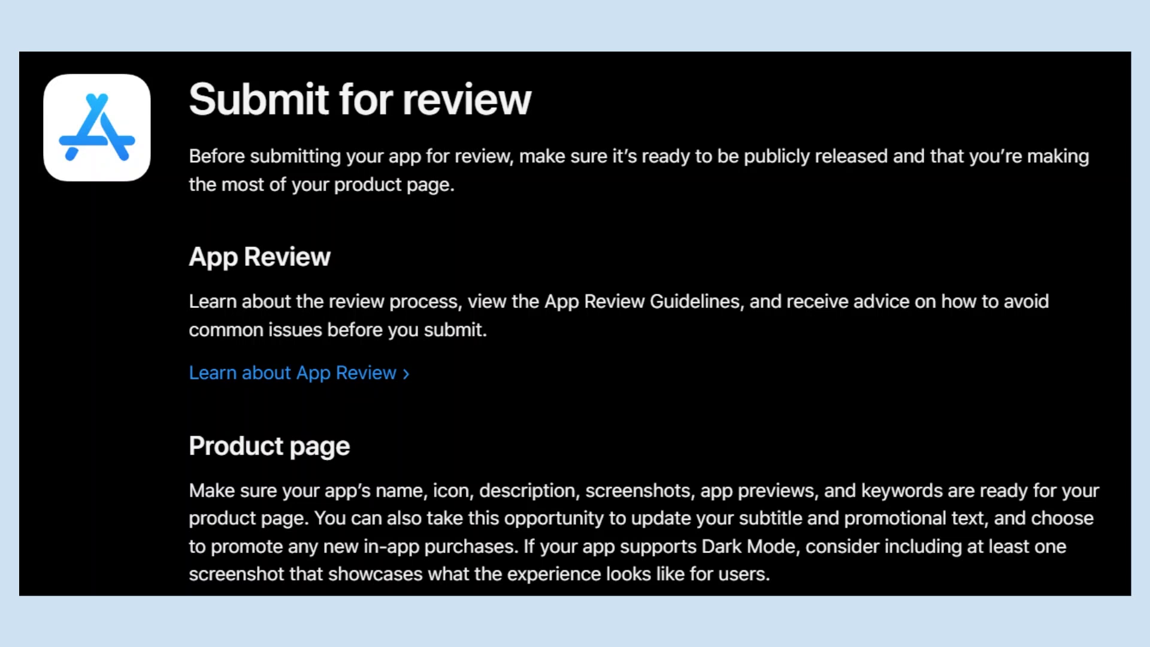
pyautogui.scroll(-3)
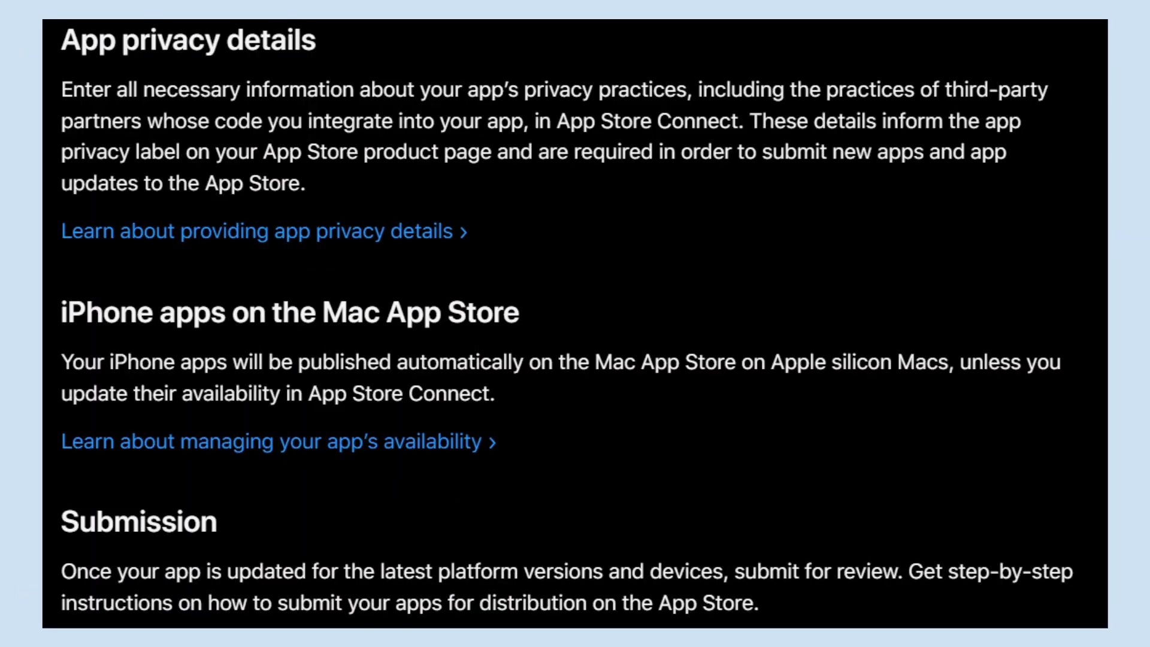